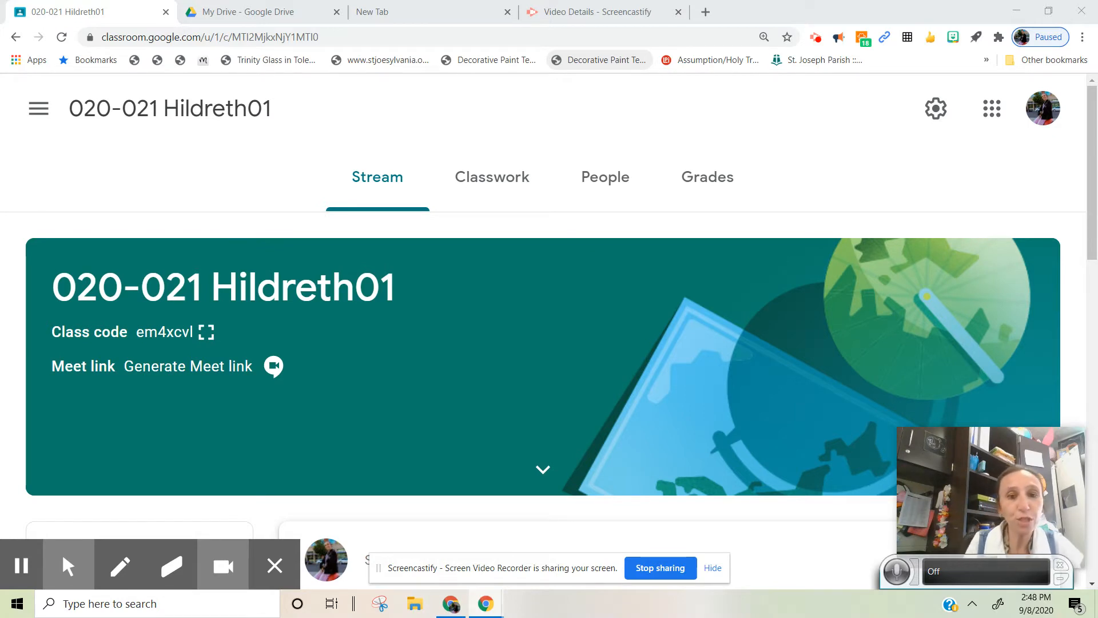
Go to the Classwork page and expand the RACES Poster assignment to show its PDF
click(492, 176)
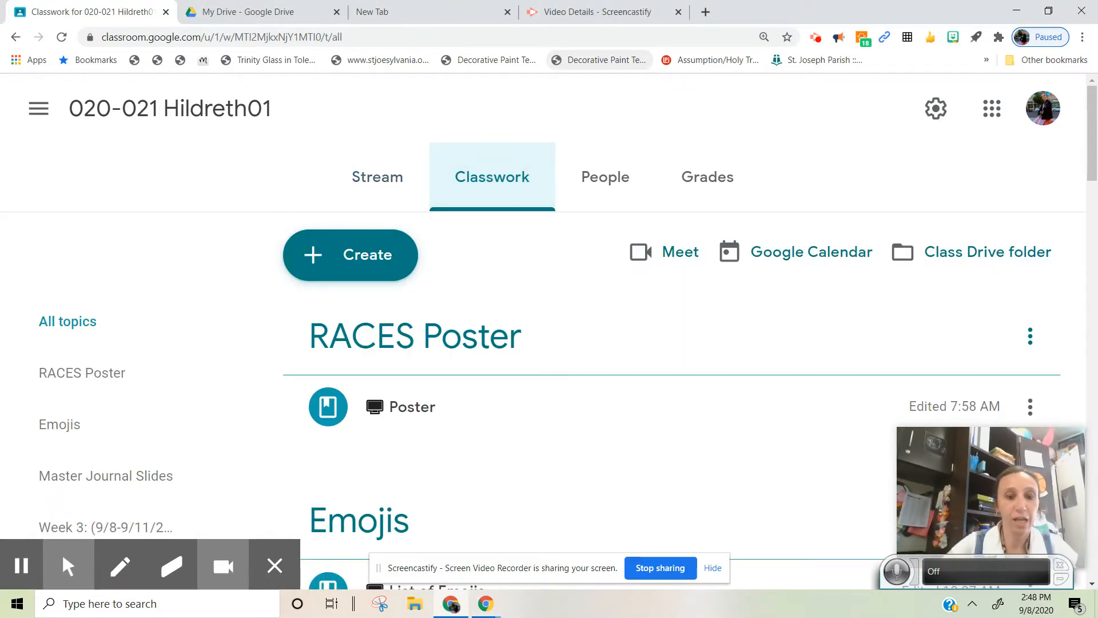
click(412, 406)
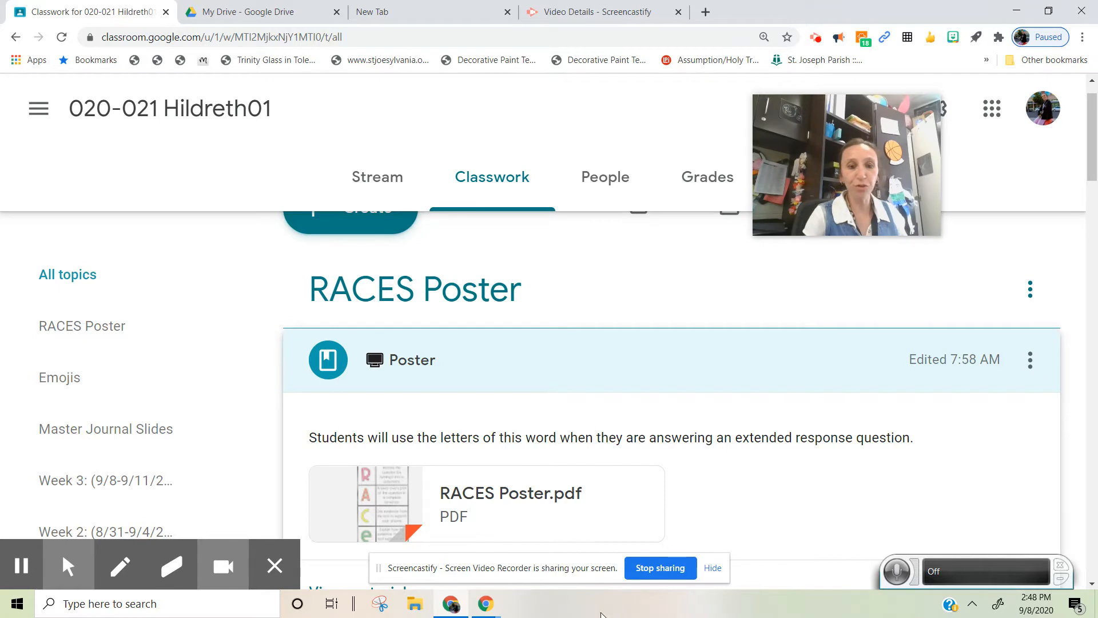
Open RACES Poster.pdf in the previewer with the Restate and Answer rows in view
click(487, 503)
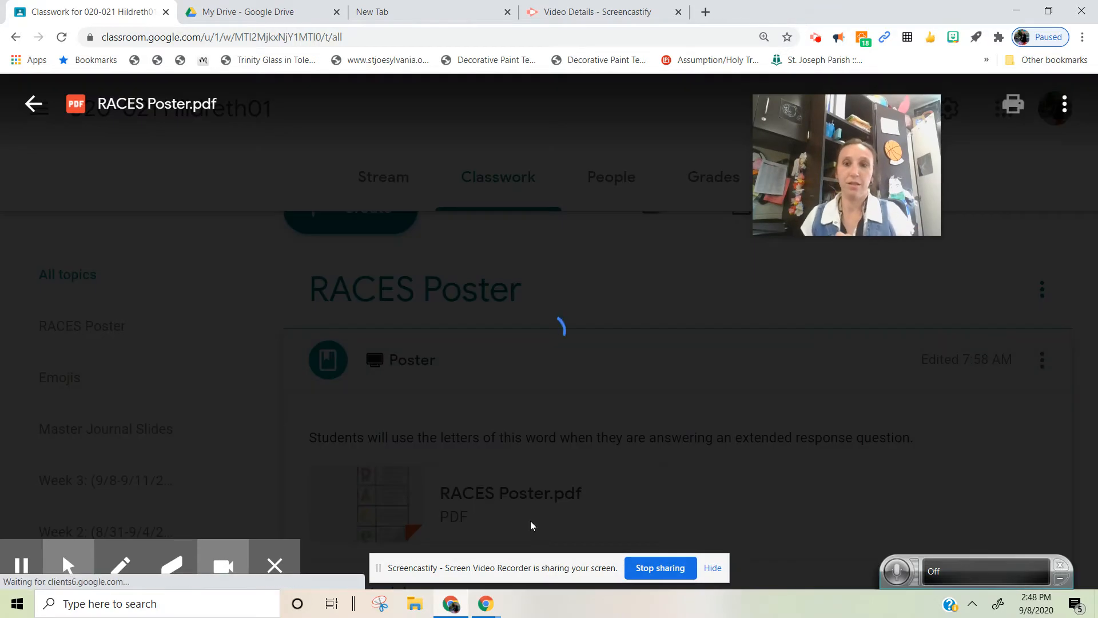
click(510, 492)
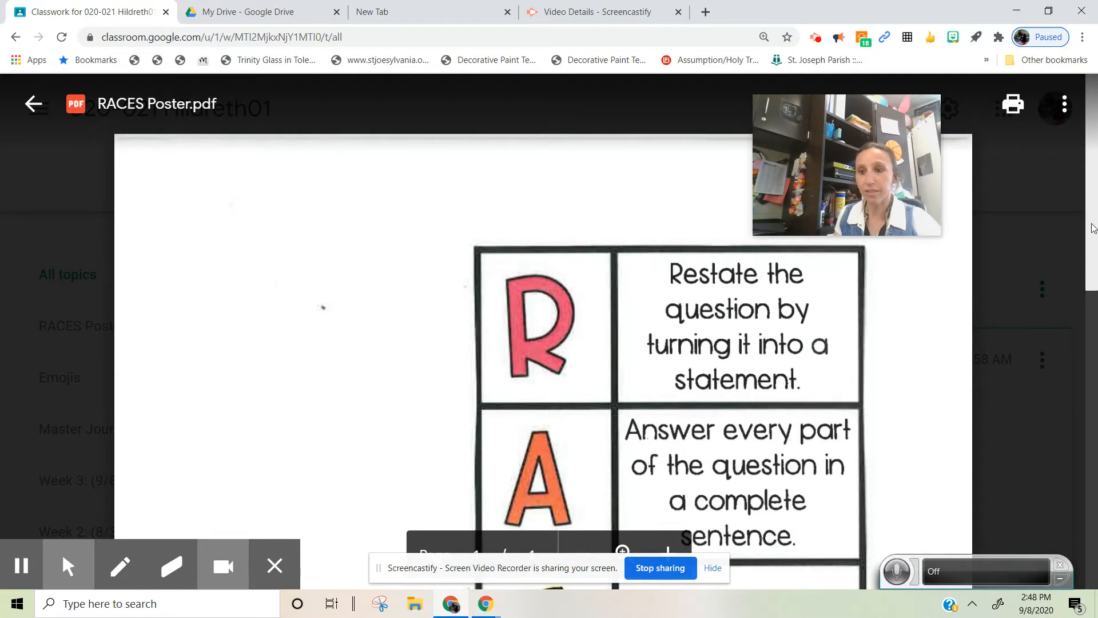
scroll(down, 3)
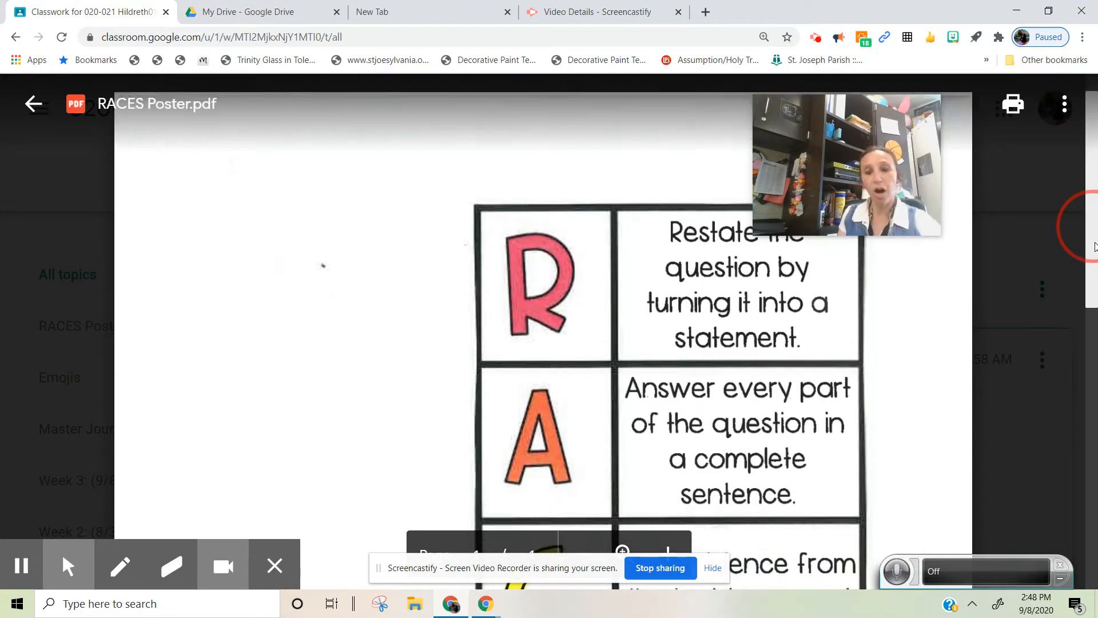
scroll(up, 3)
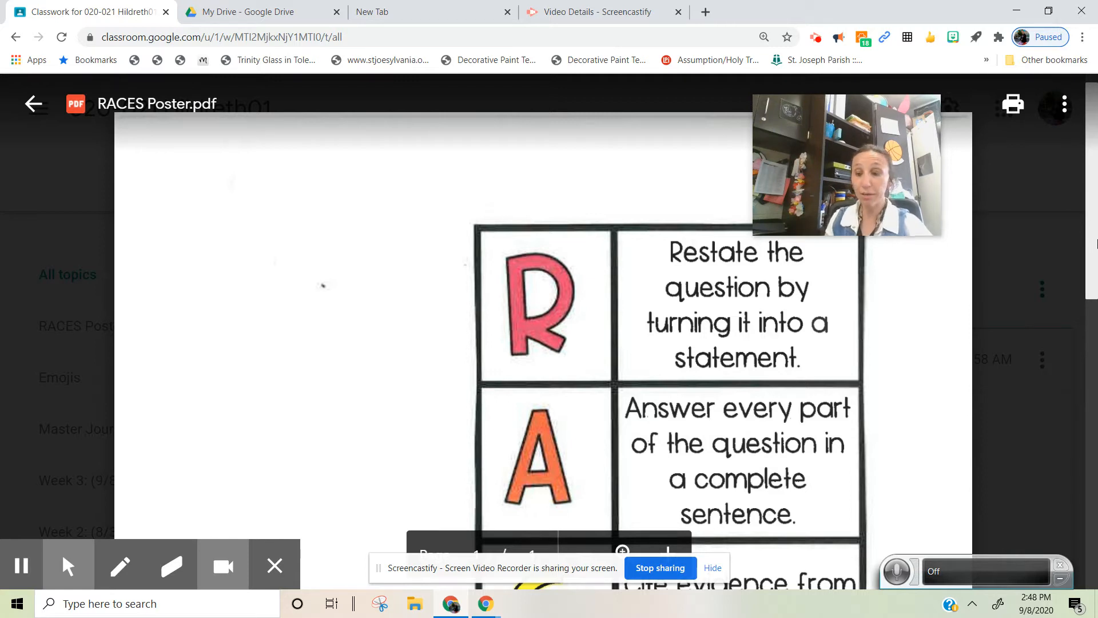
scroll(down, 3)
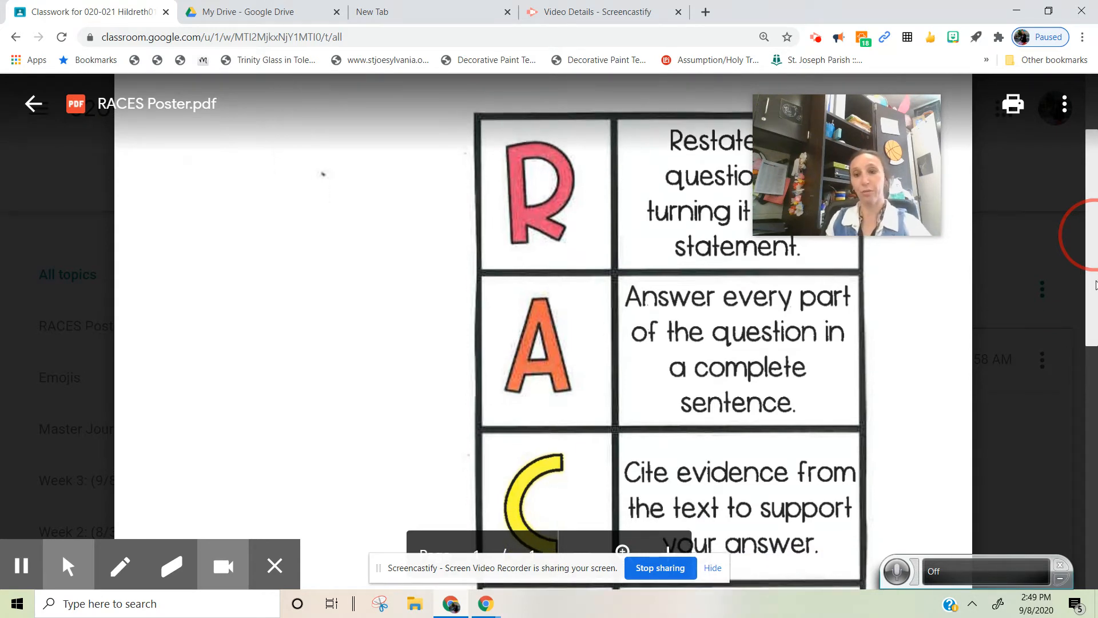
scroll(down, 3)
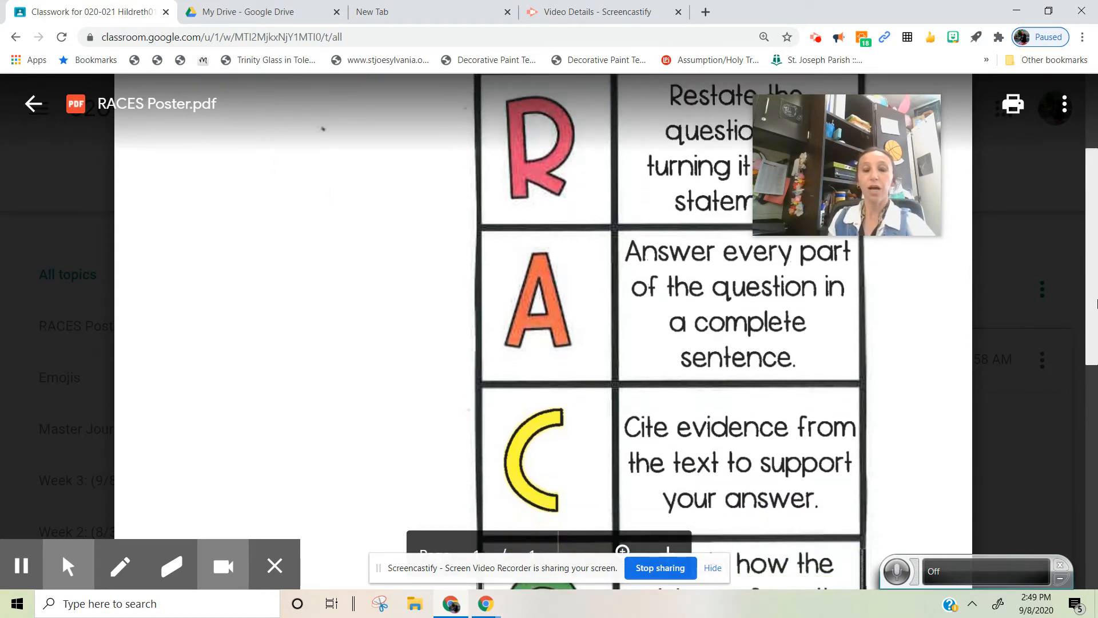
scroll(down, 3)
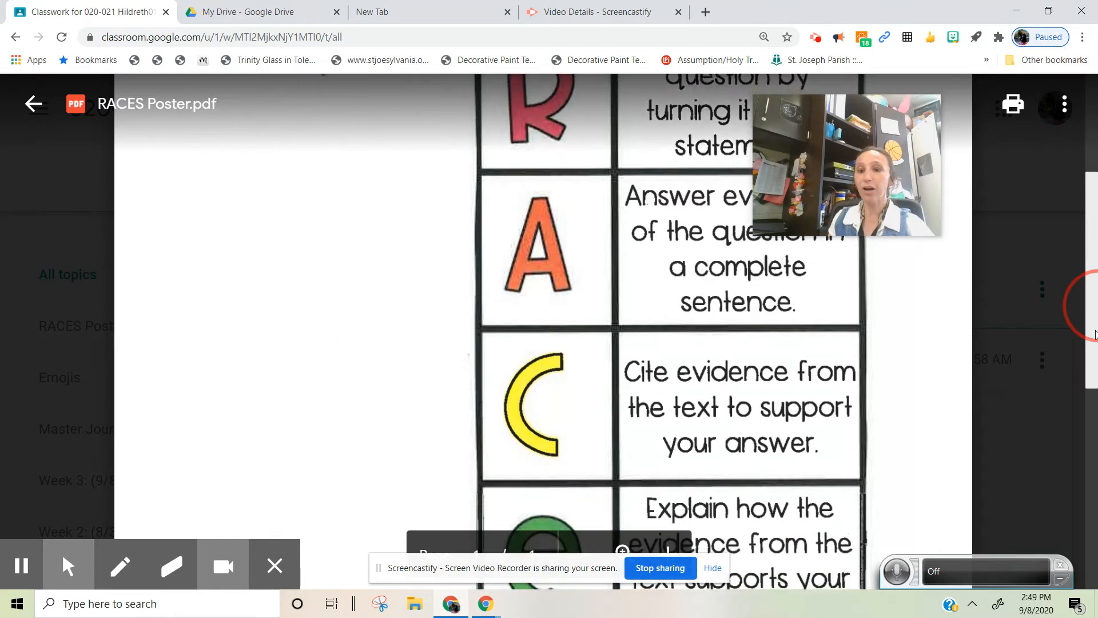
scroll(down, 3)
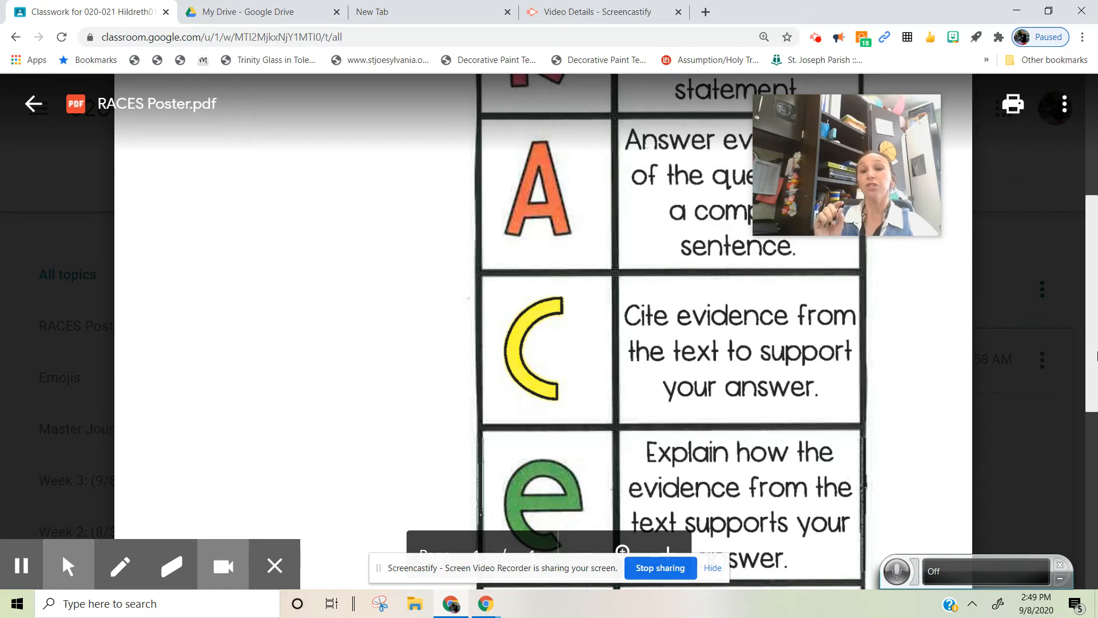
scroll(down, 3)
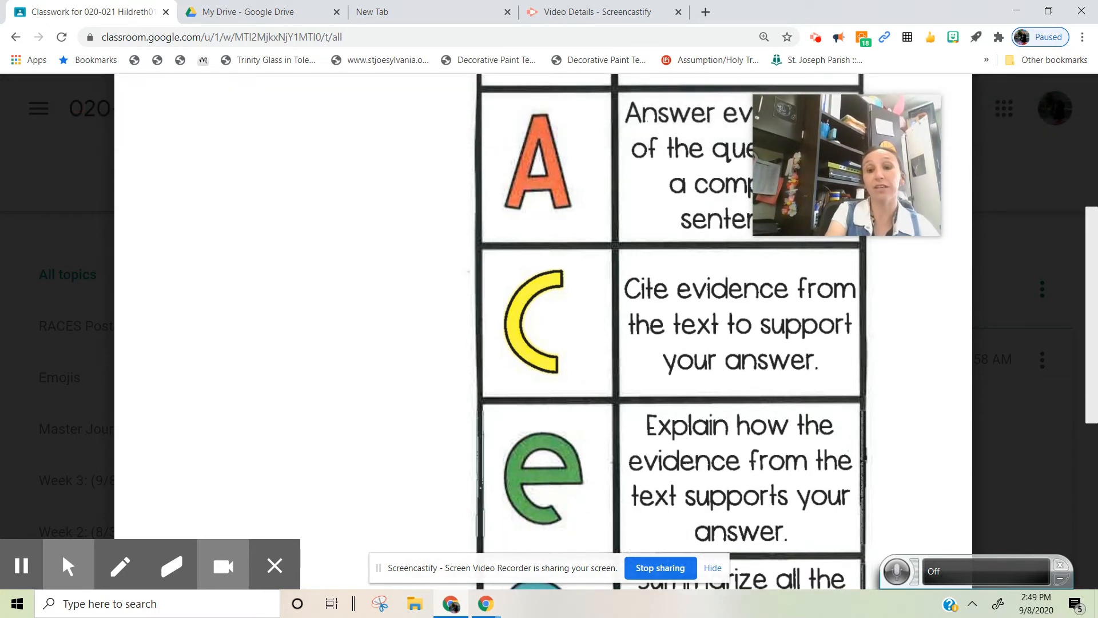
scroll(up, 3)
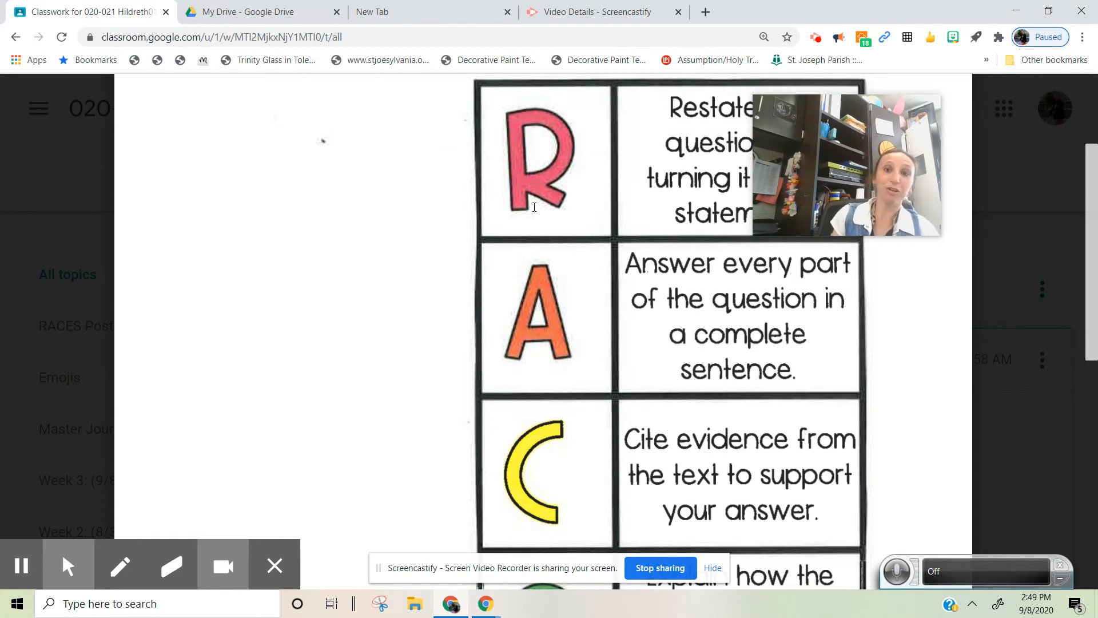
Scroll the poster down to its final S row, Summarize all the information
click(76, 326)
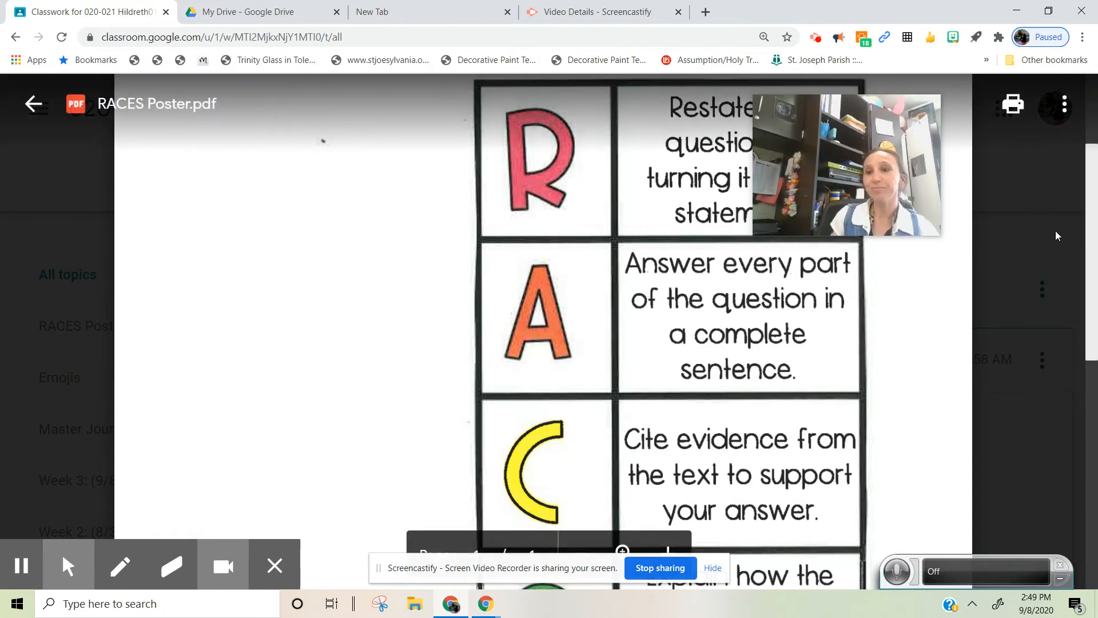
mouse_move(1081, 245)
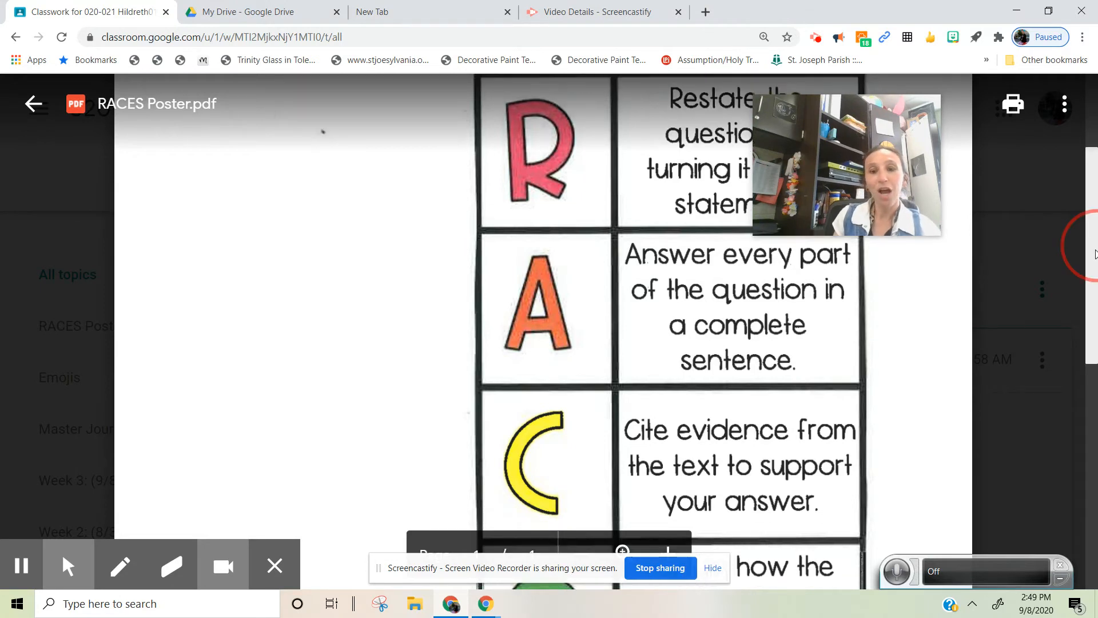
scroll(down, 3)
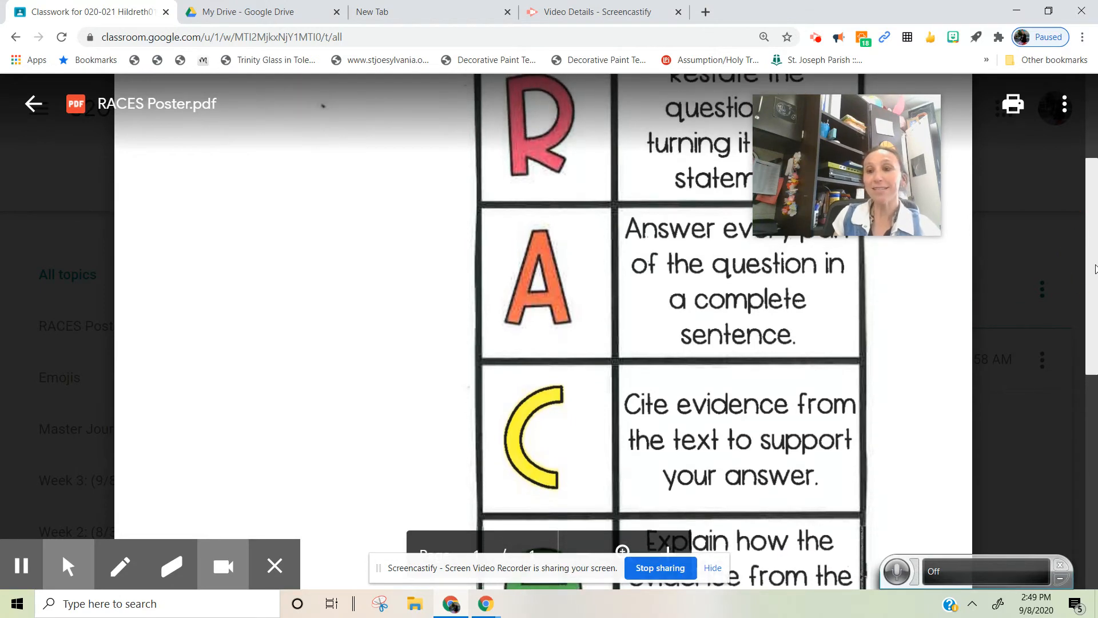
scroll(down, 3)
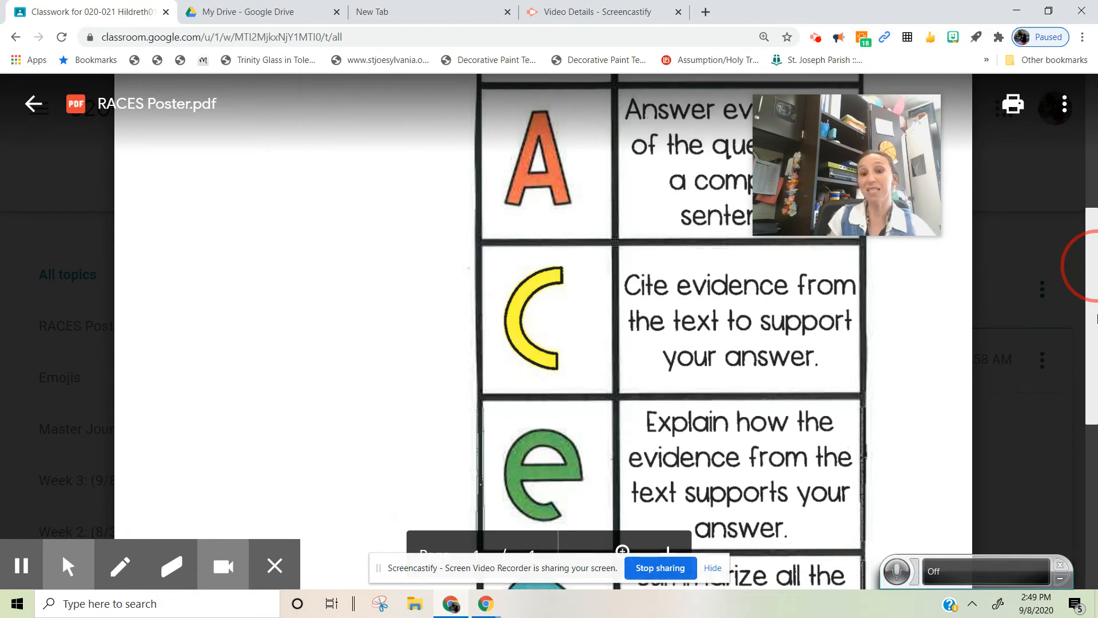
scroll(down, 3)
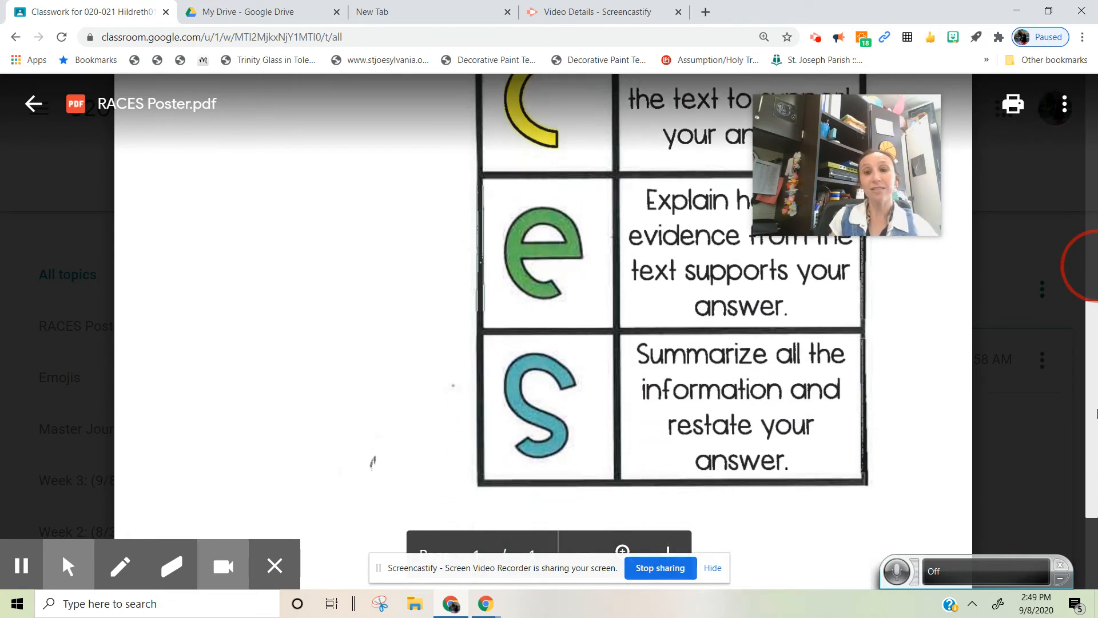